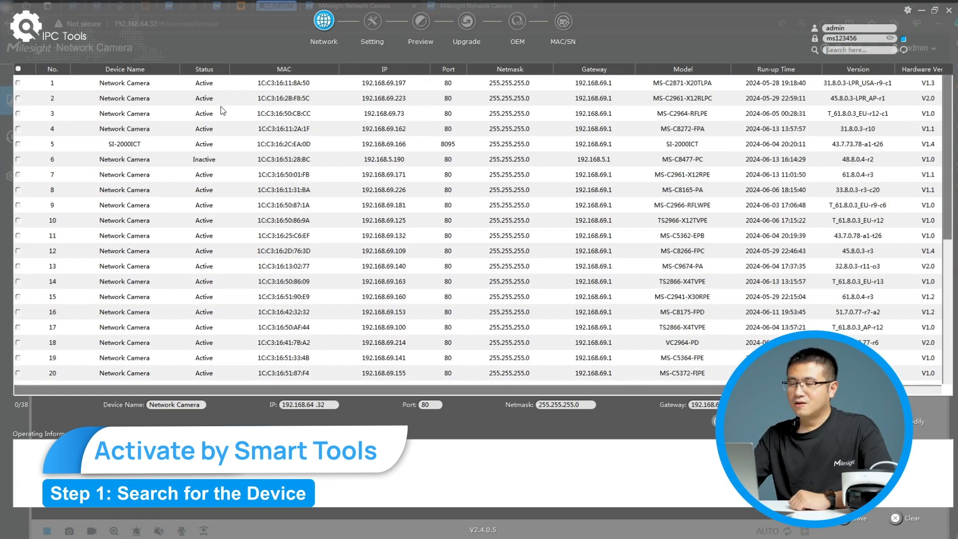
- Sort devices by status, find camera 28BC and activate it with the admin password
click(204, 69)
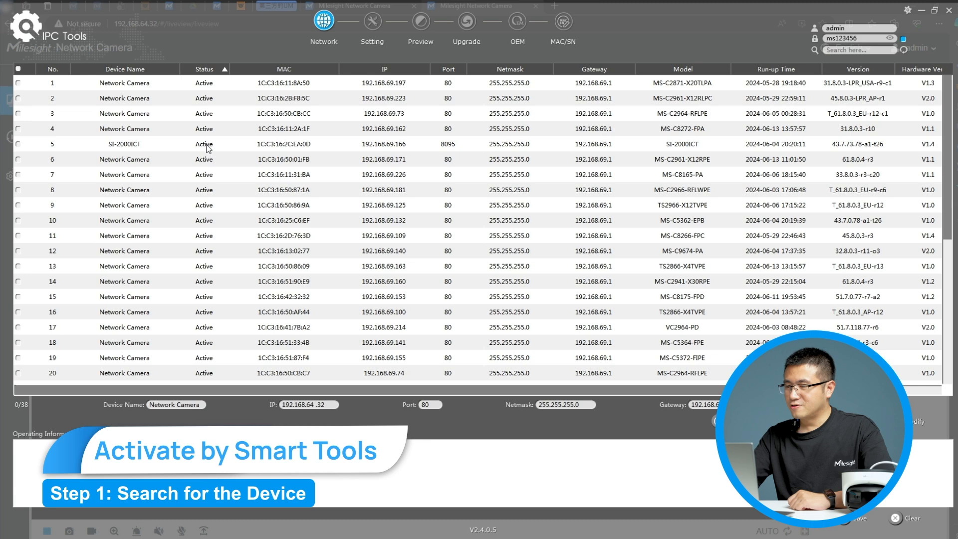
click(123, 83)
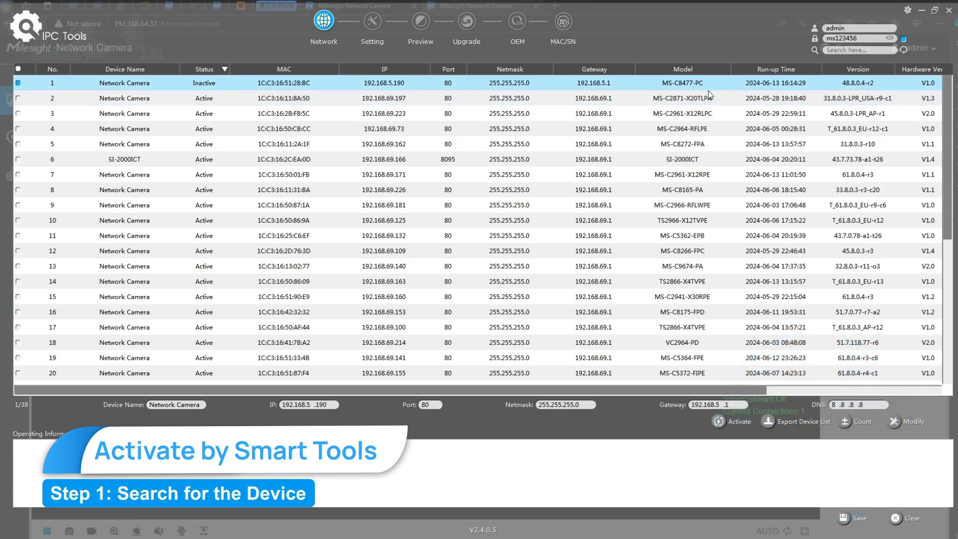
text(28BC)
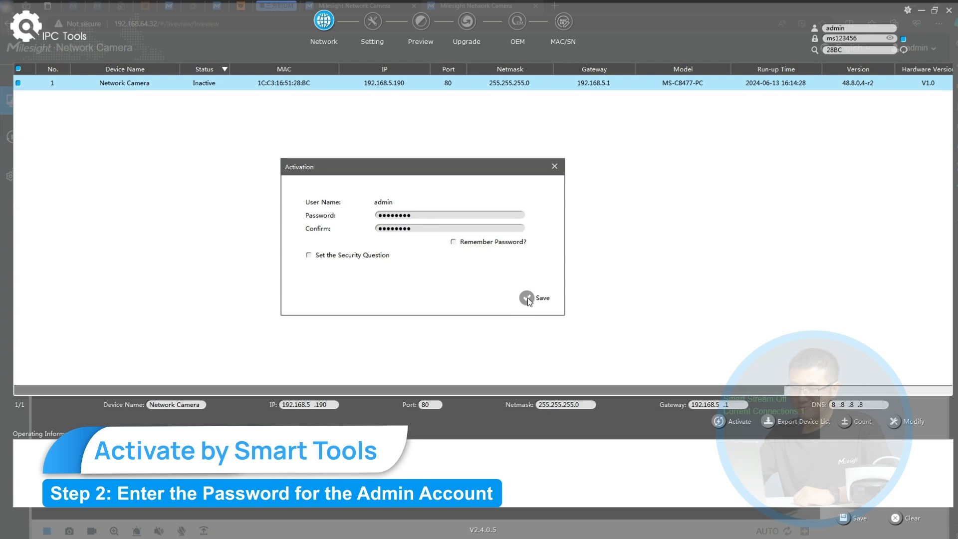
click(527, 298)
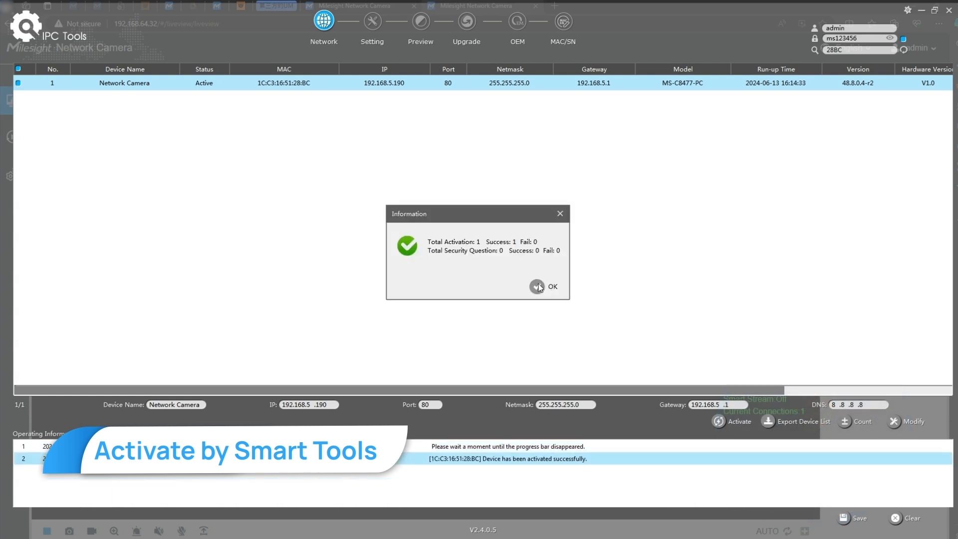
- Change the camera IP to 192.168.64.32 with gateway 192.168.64.1 and apply the modification
click(549, 286)
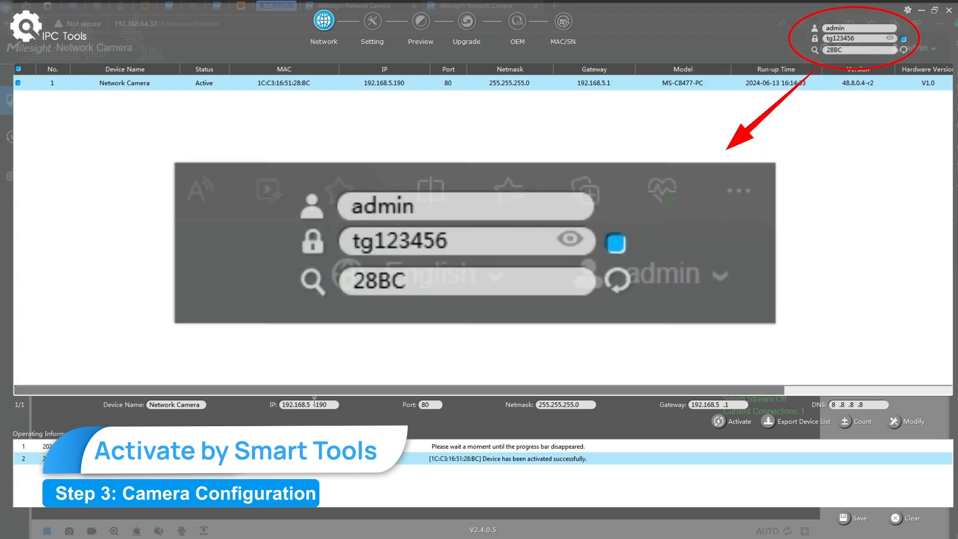
double_click(313, 404)
text(64)
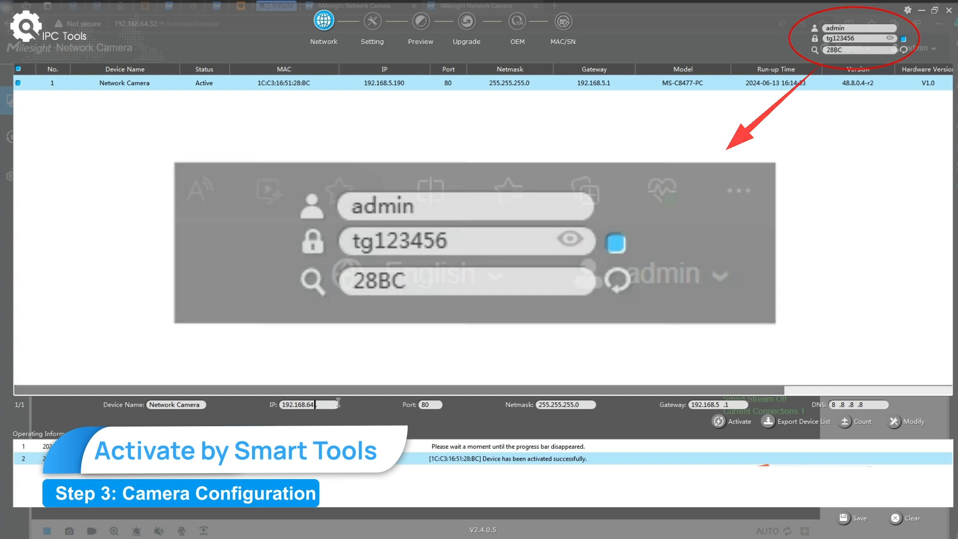
text(32)
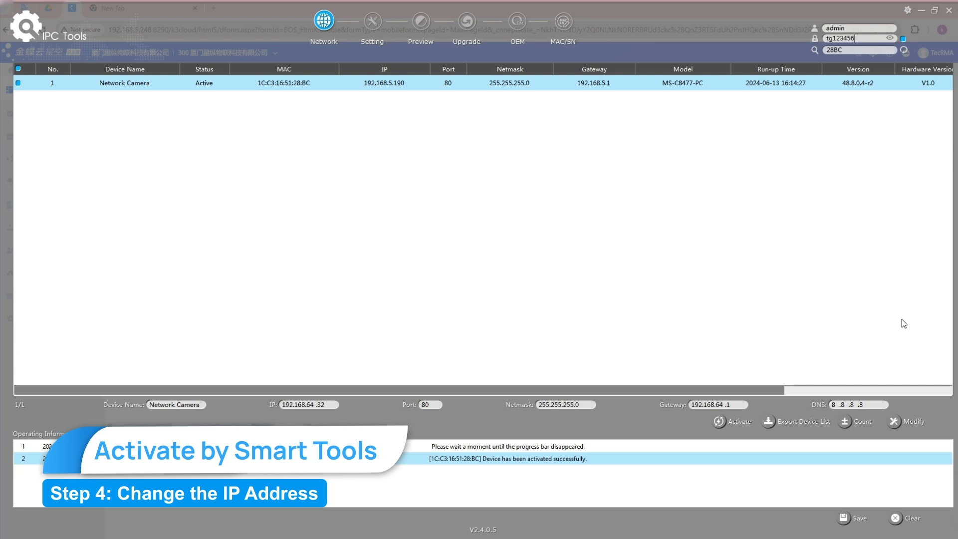
click(913, 421)
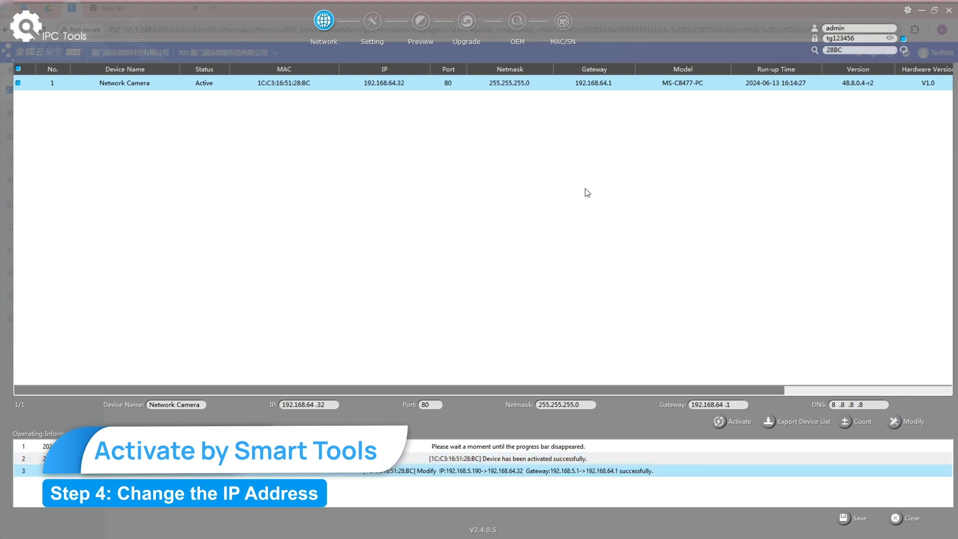
mouse_move(602, 483)
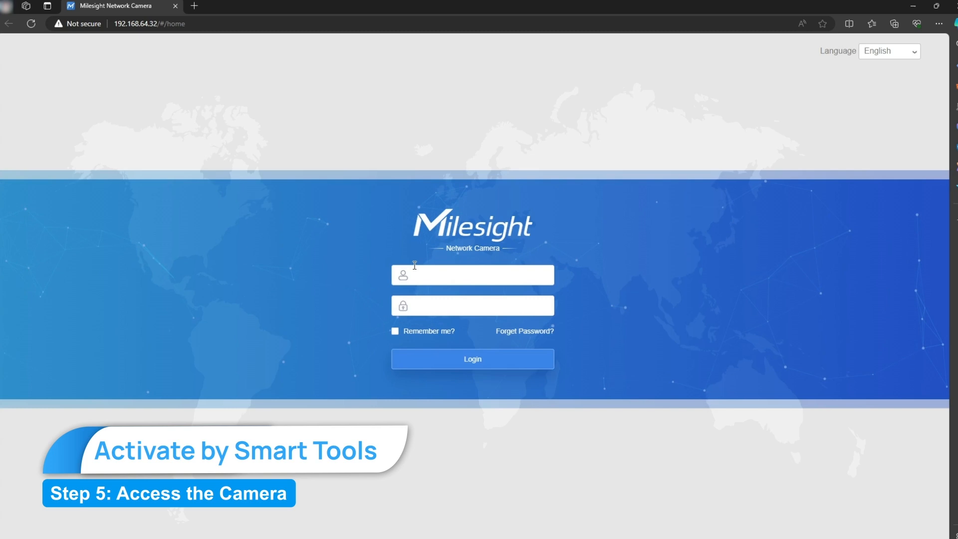
- Log in to the camera web page as admin
text(admin)
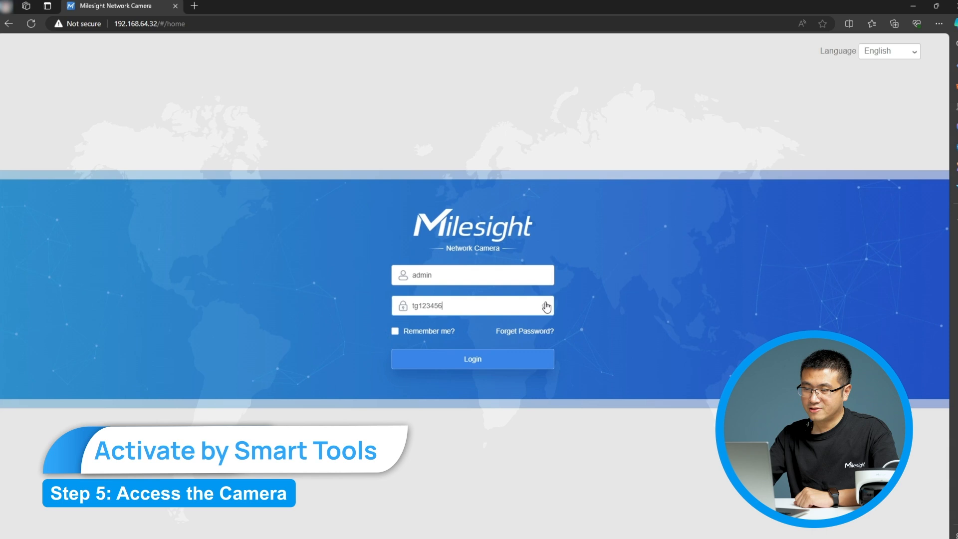
click(472, 358)
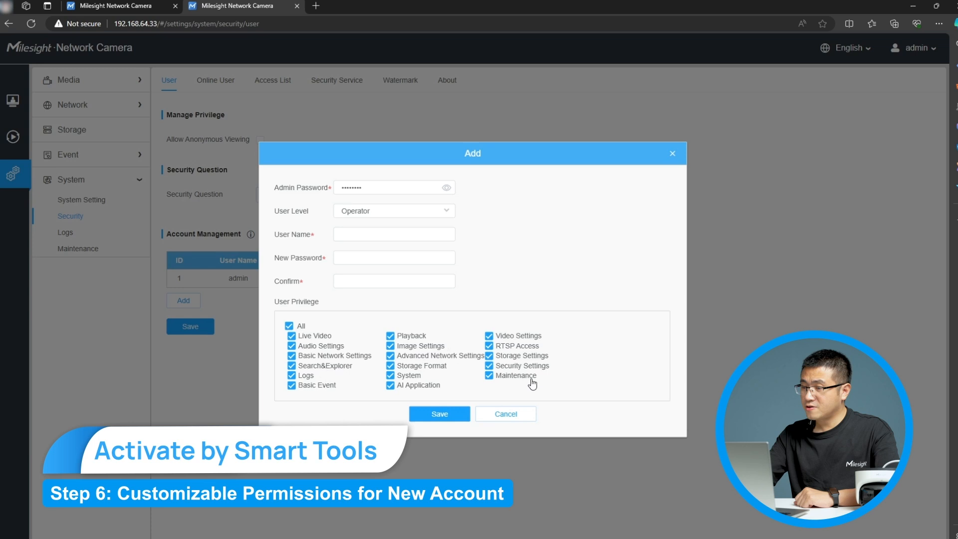
- Save a Viewer account named Milesight and return to the login page
click(393, 211)
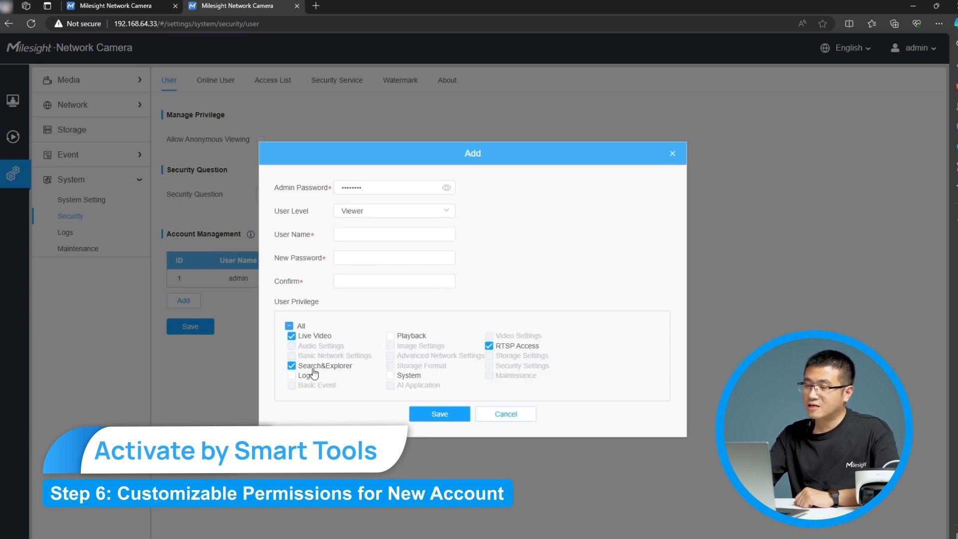
click(393, 233)
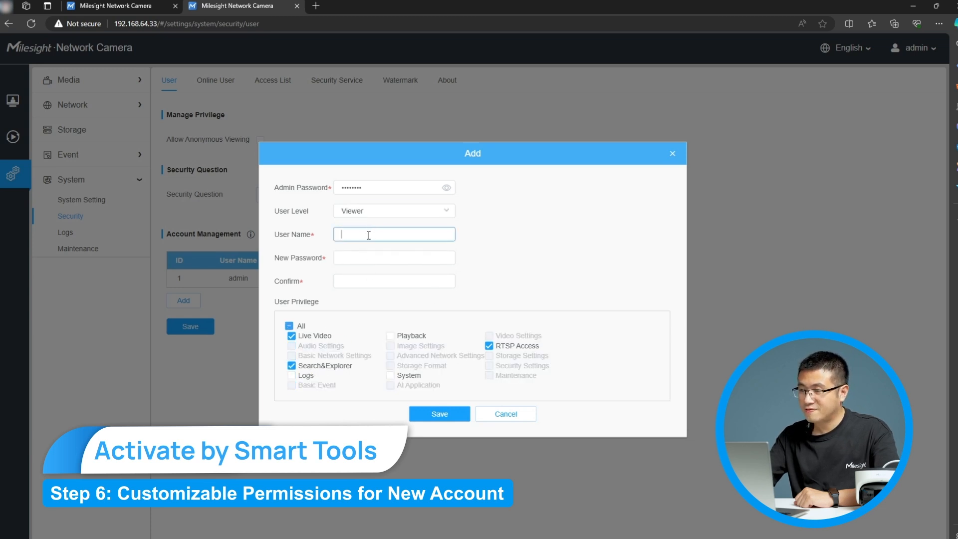
text(Milesight)
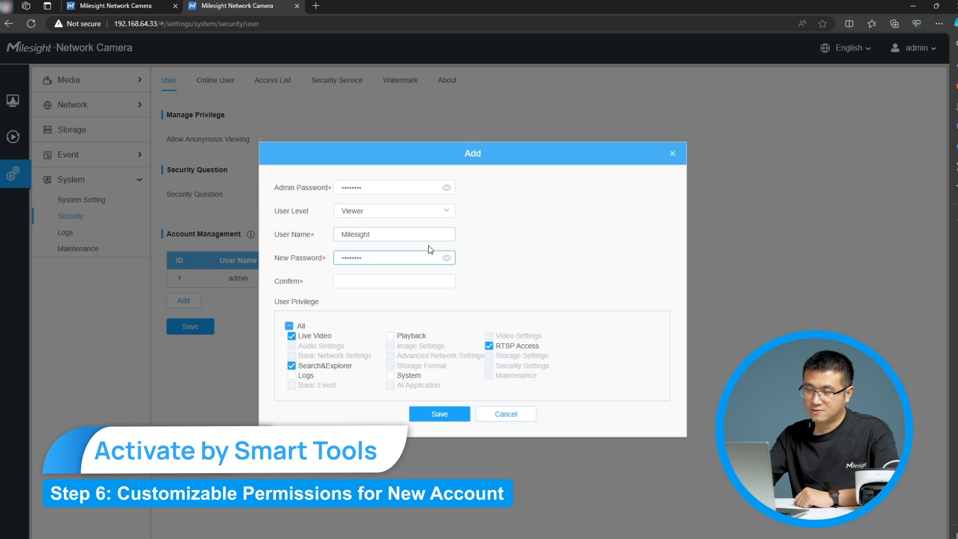
click(439, 412)
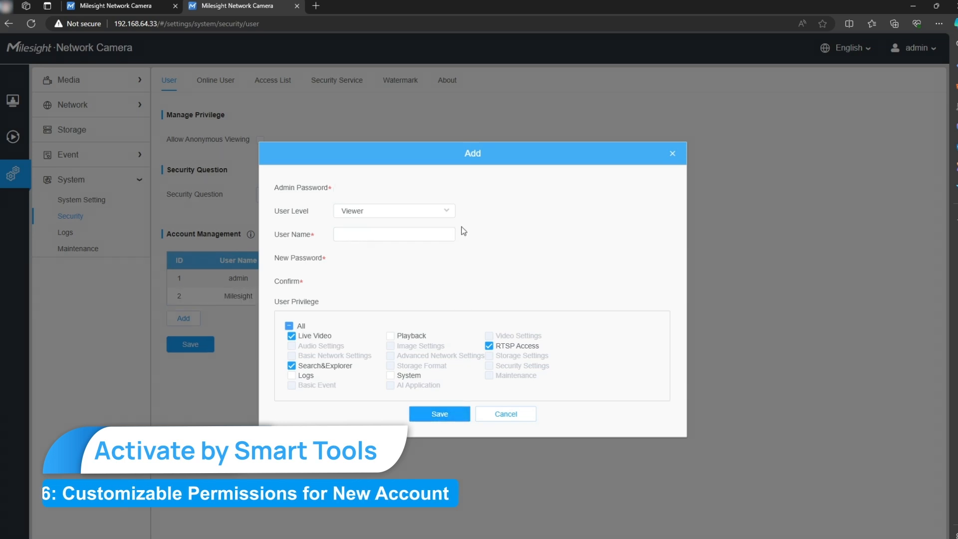
click(365, 6)
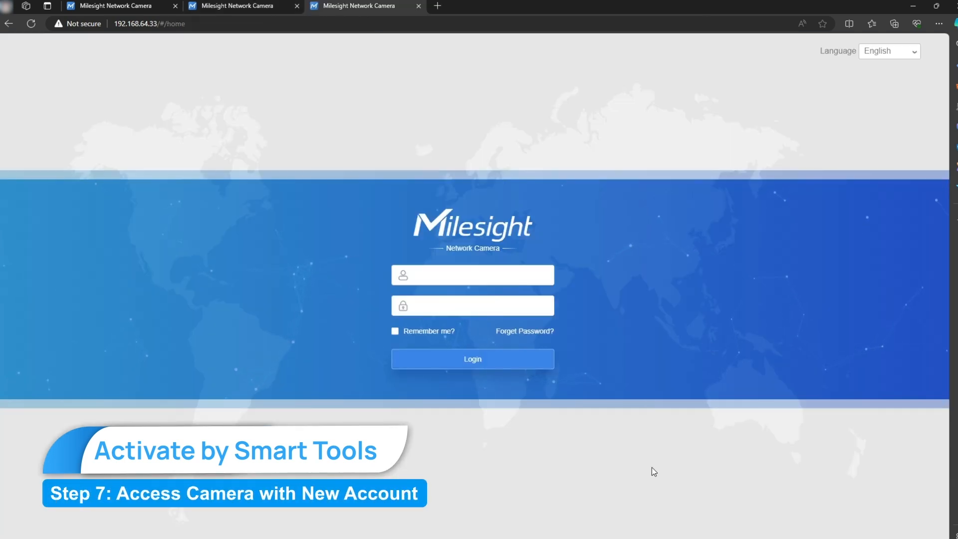
- Log in to the camera with the new Milesight account
text(Milesight)
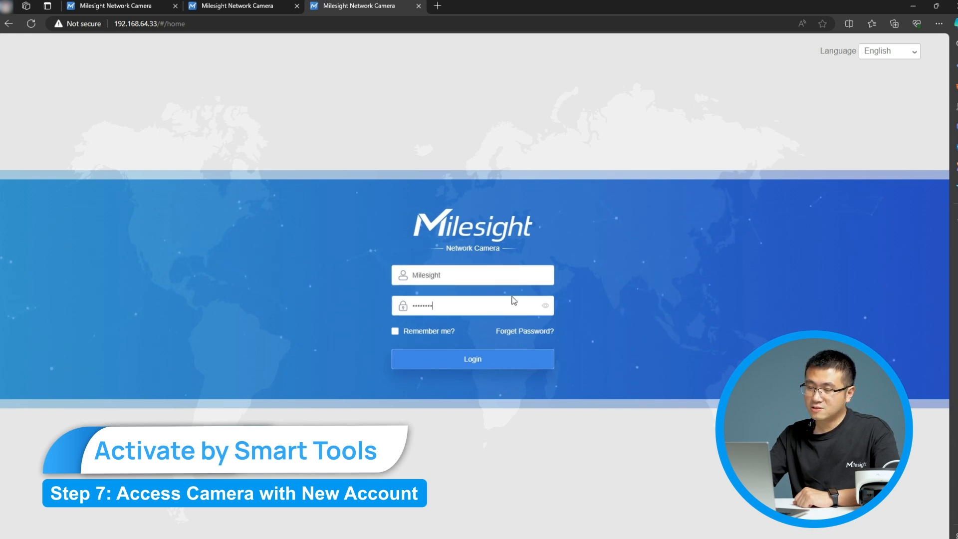
click(472, 358)
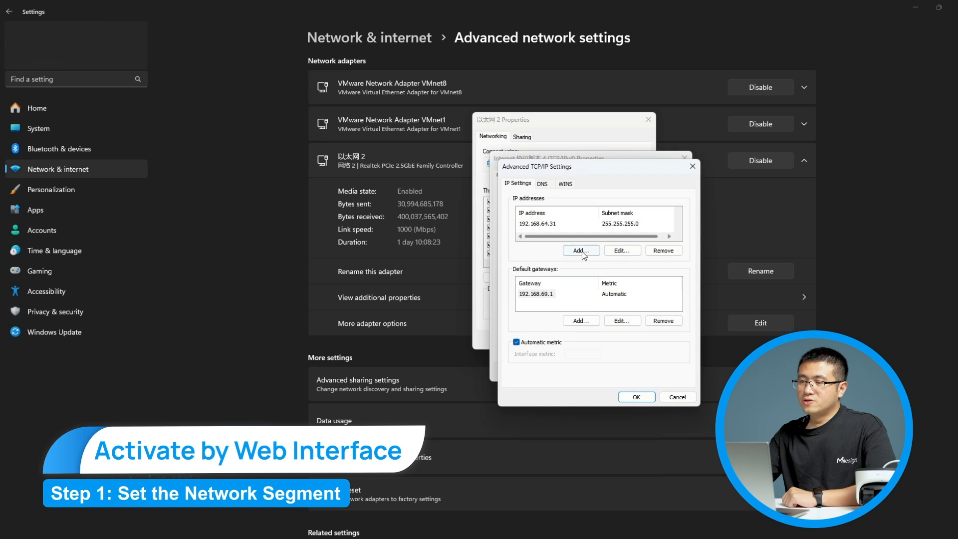
- Add 192.168.5.30 with its subnet mask as an extra adapter IP address
click(581, 251)
text(192.168.5.30)
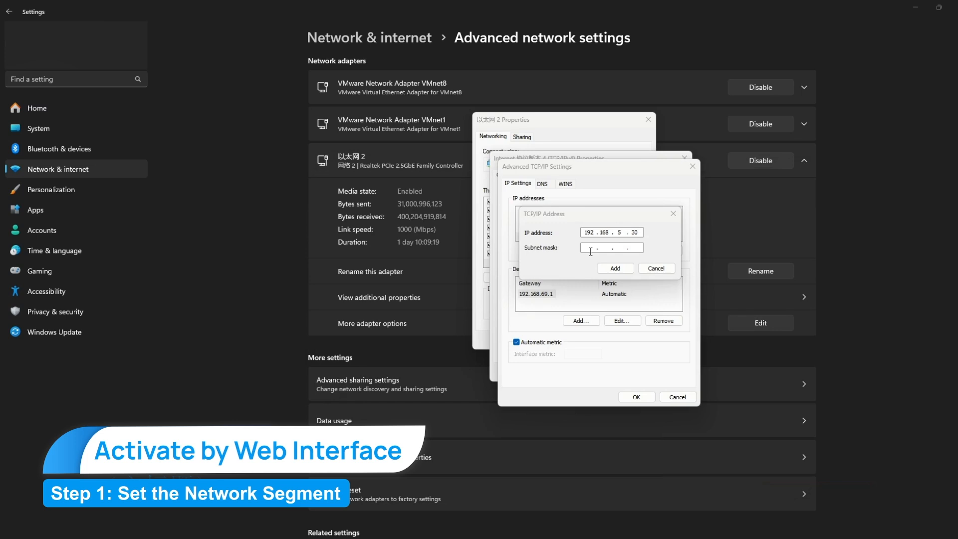
click(614, 268)
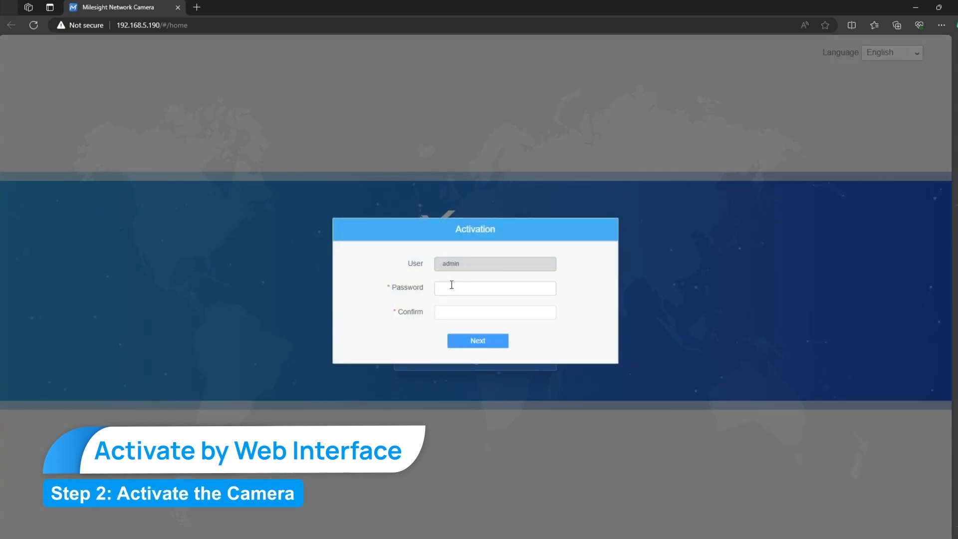
- Set the admin password for camera 192.168.5.190 and skip the security questions
text(1)
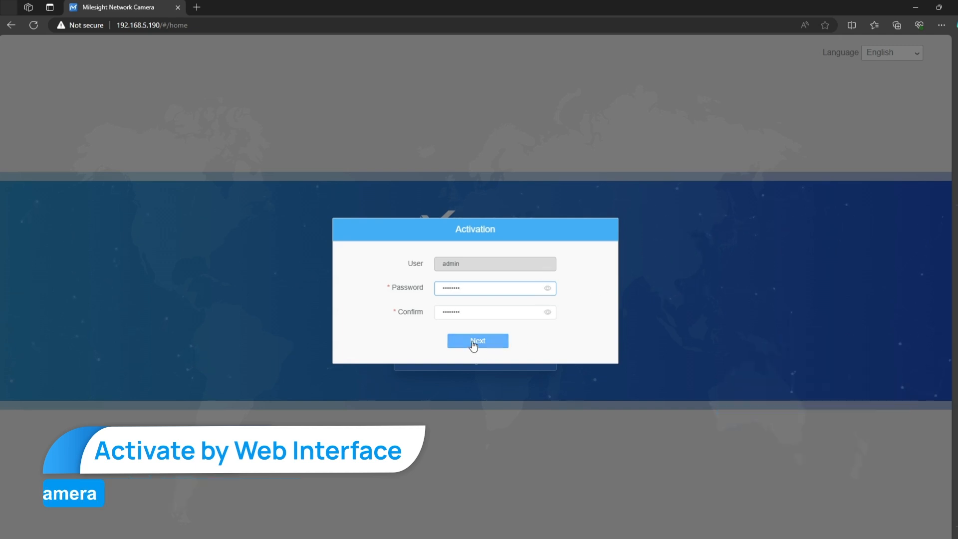
click(476, 340)
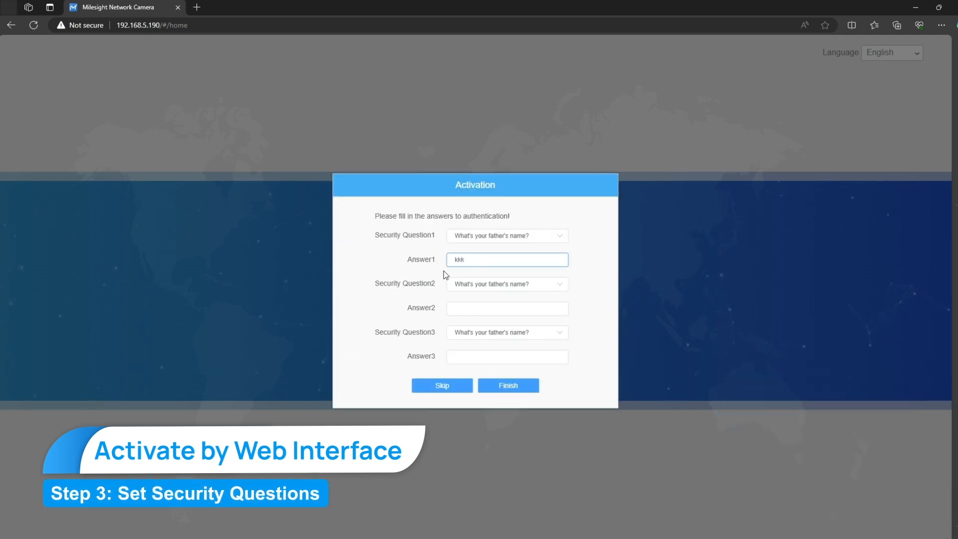
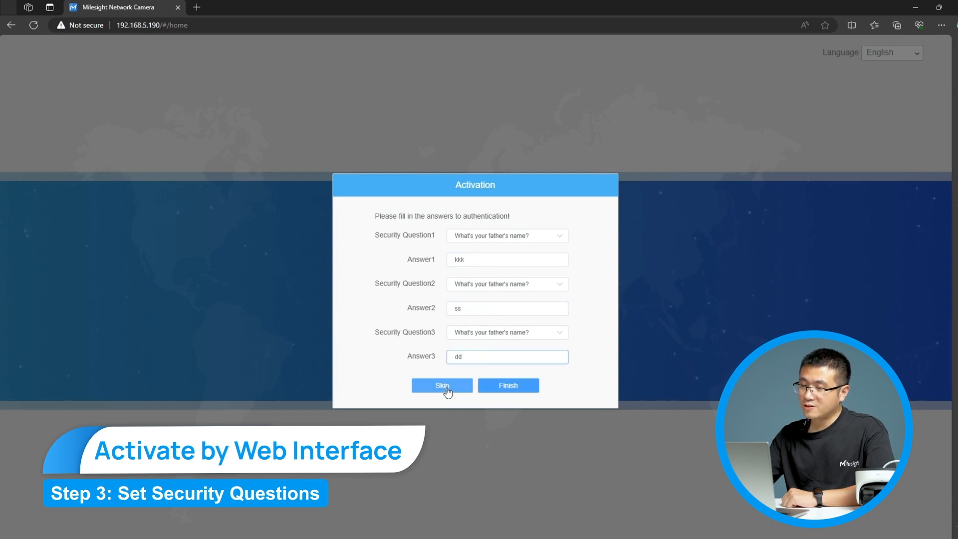
click(441, 385)
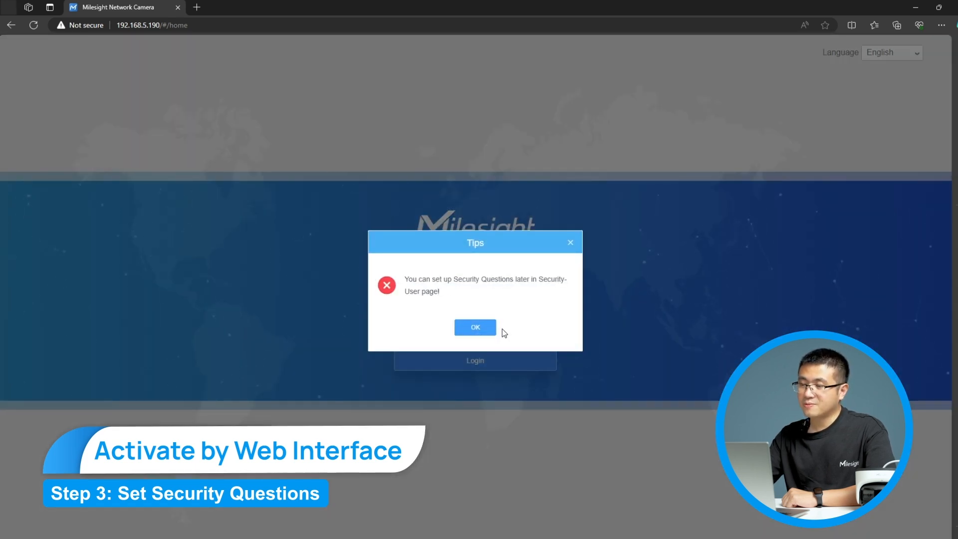
click(475, 327)
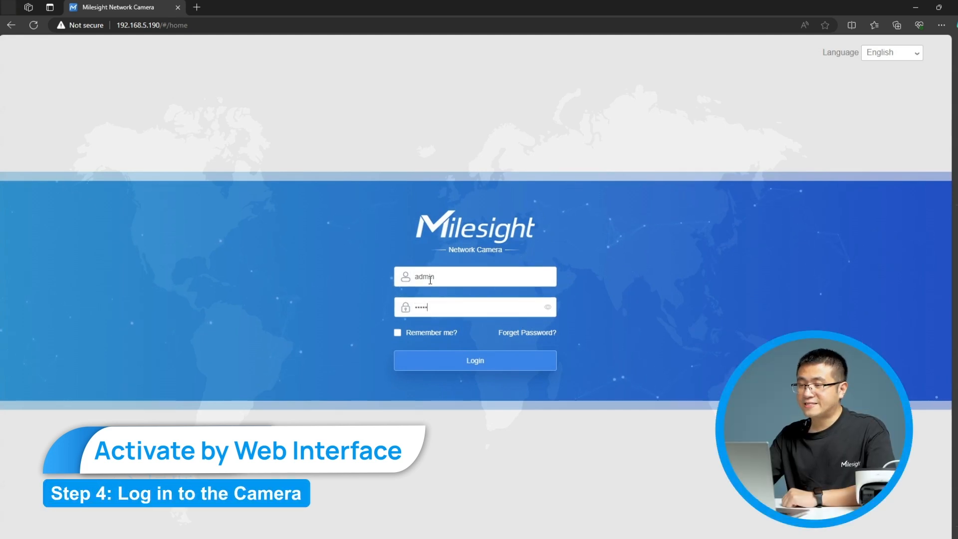
- Log in to the newly activated camera as admin
click(475, 360)
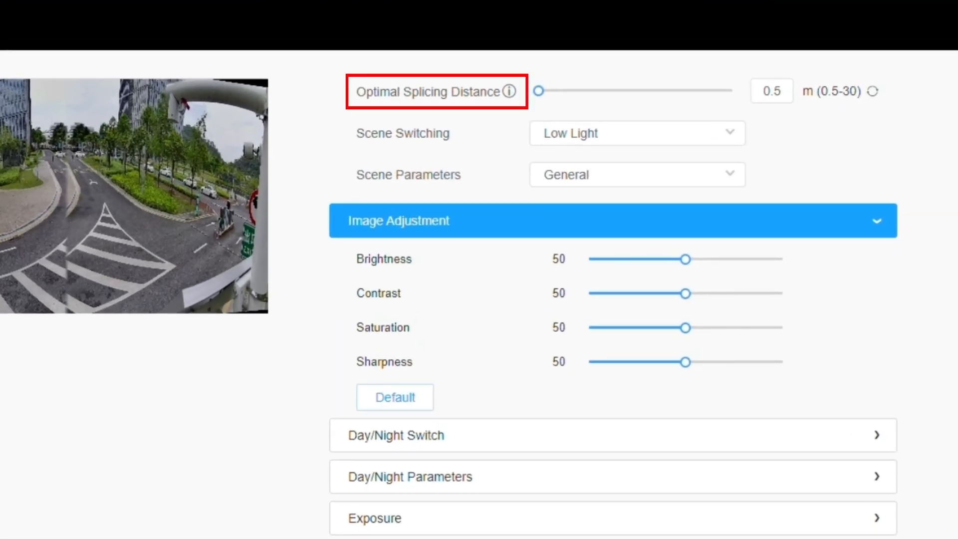
click(58, 91)
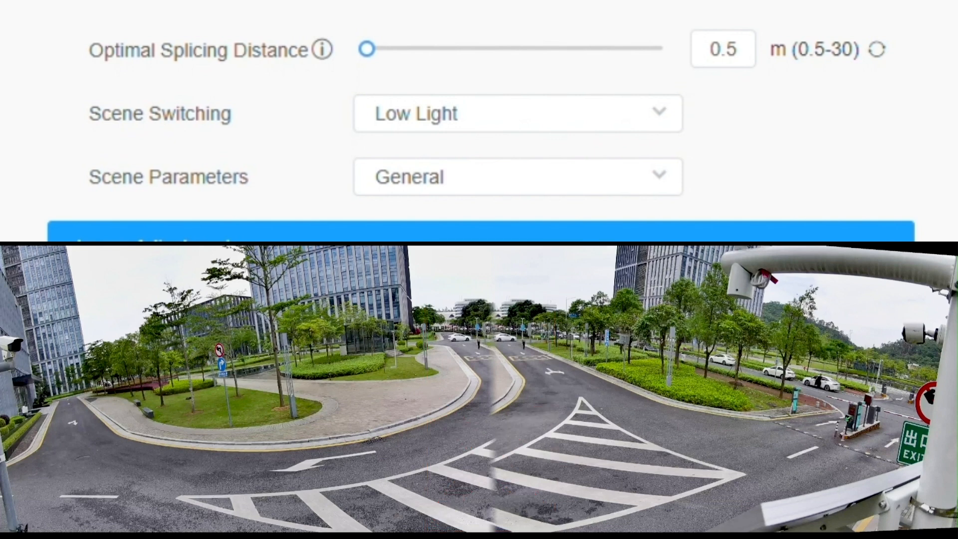
- Slide the Optimal Splicing Distance from 0.5 m up to 10.5 m
drag(365, 48, 391, 48)
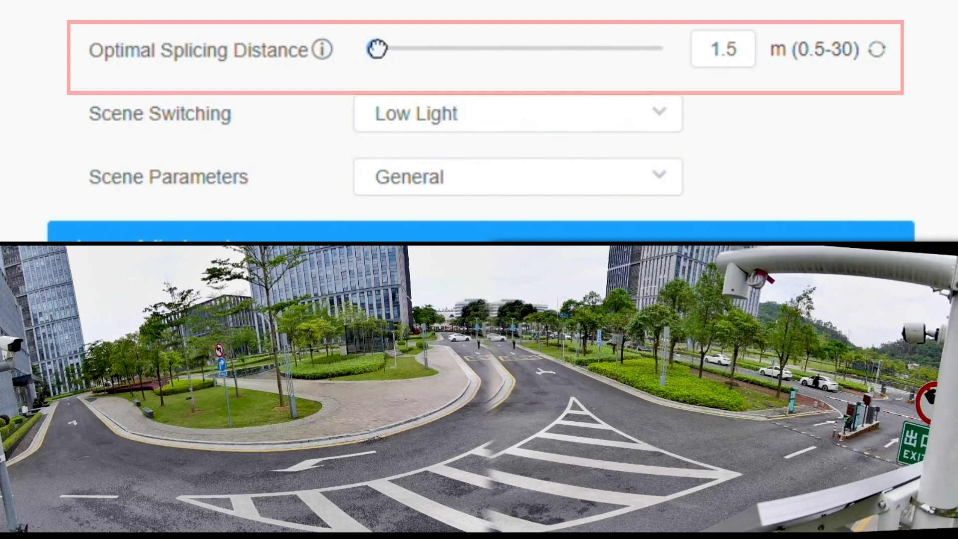
drag(372, 48, 443, 49)
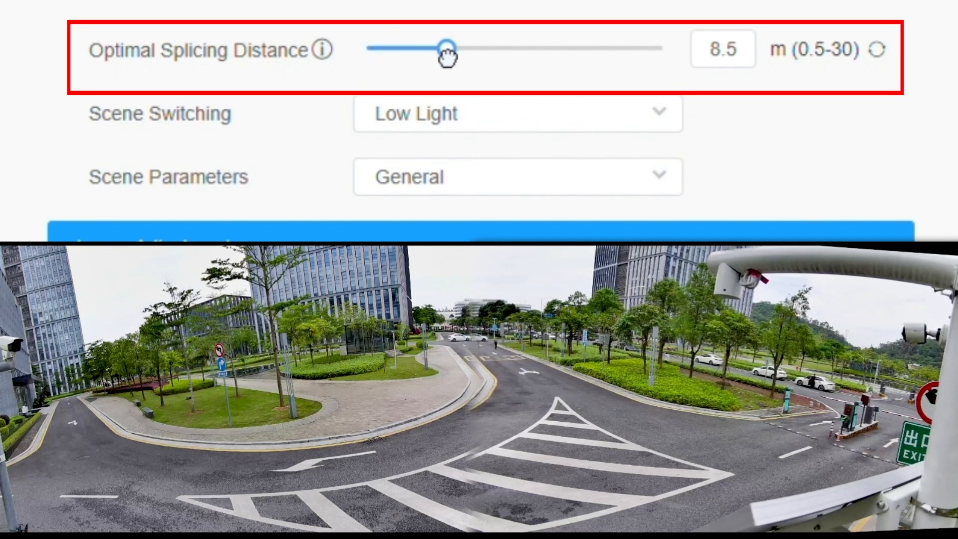
drag(442, 48, 467, 48)
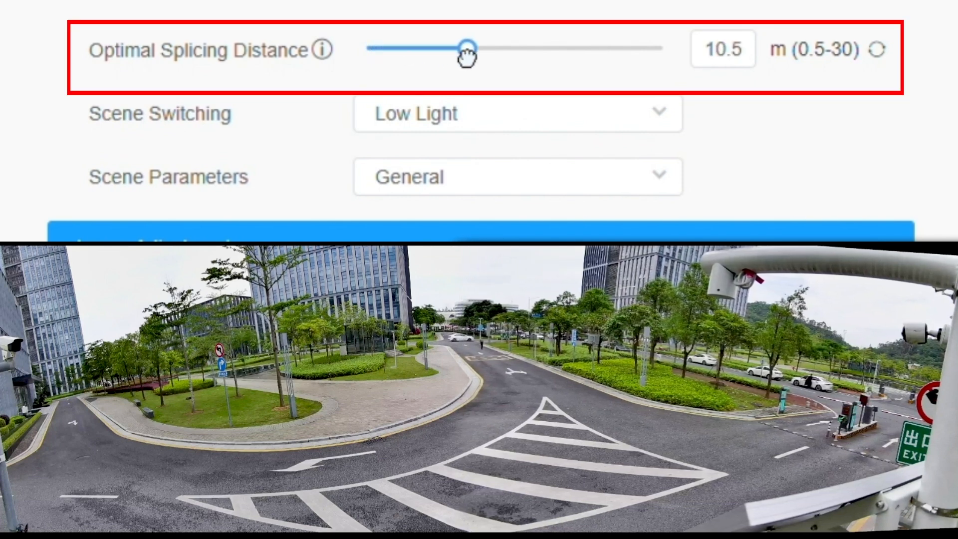